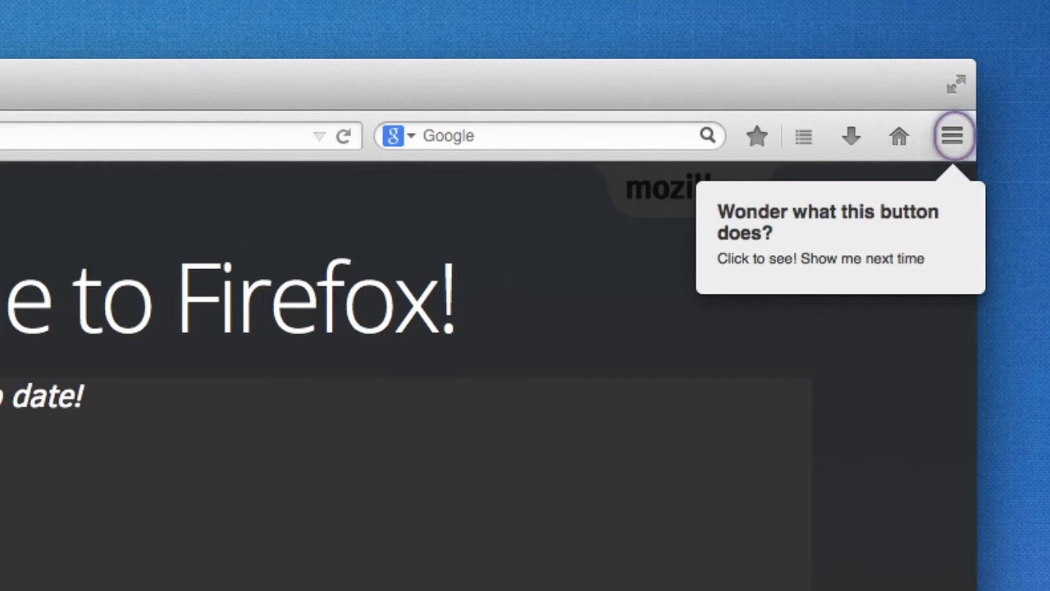
# - Bring up the UX Start Page tab with its Google search box
pyautogui.click(951, 135)
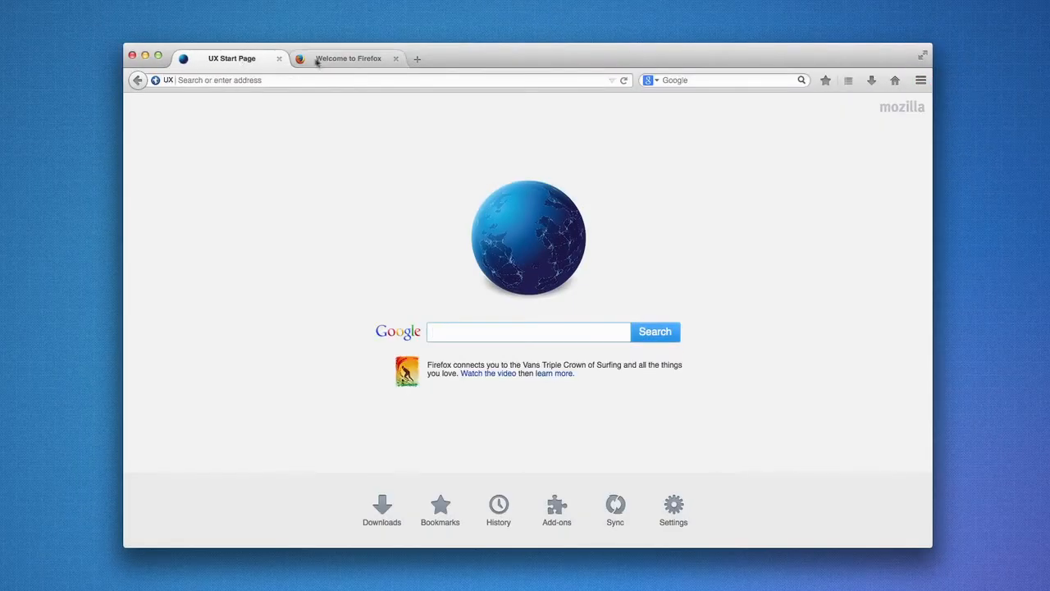
# - Switch back to the Welcome to Firefox tab and open the menu panel to begin the tour
pyautogui.click(348, 59)
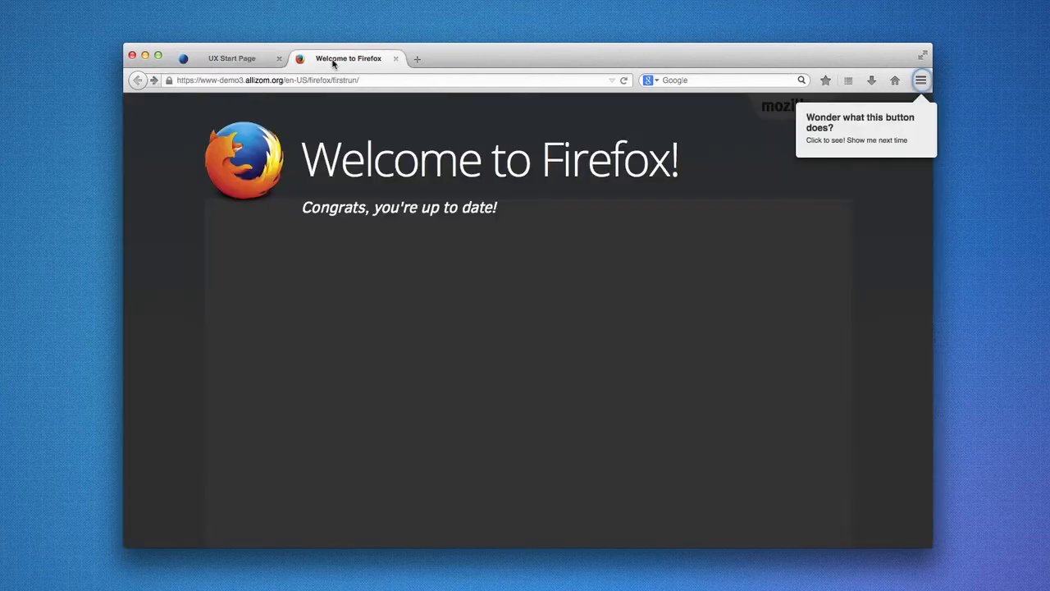
pyautogui.click(417, 59)
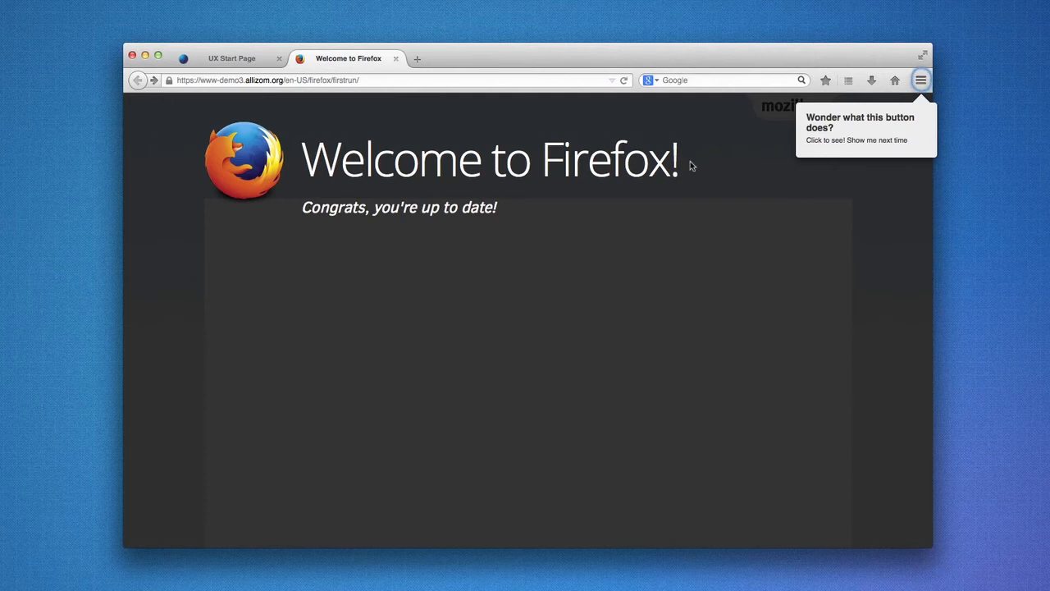
pyautogui.click(921, 79)
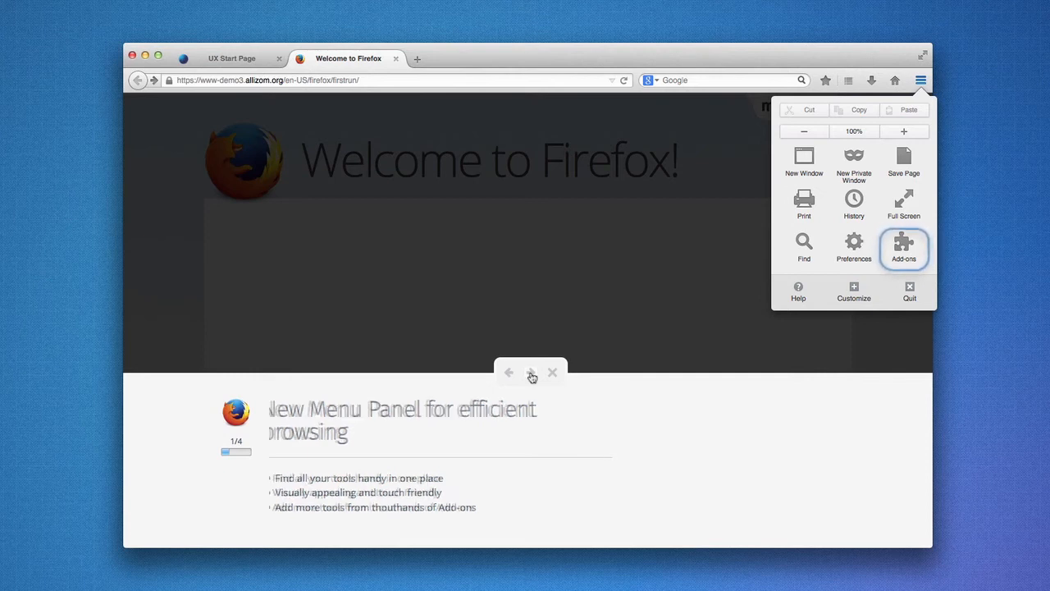
# - Advance to tour step 2 of 4, try Customize mode, then leave it to resume the tour
pyautogui.click(532, 371)
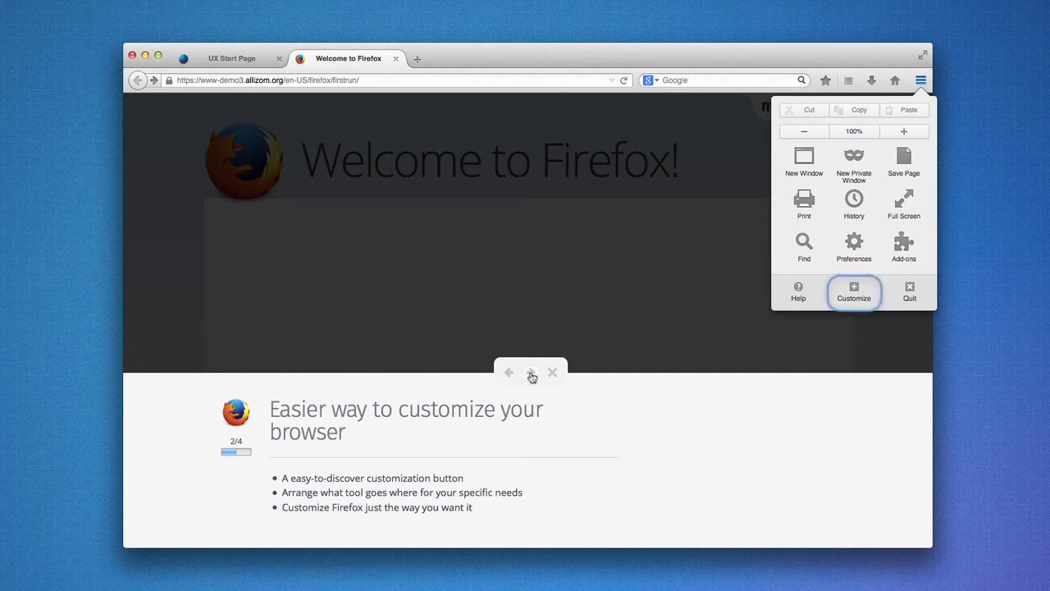
pyautogui.click(854, 292)
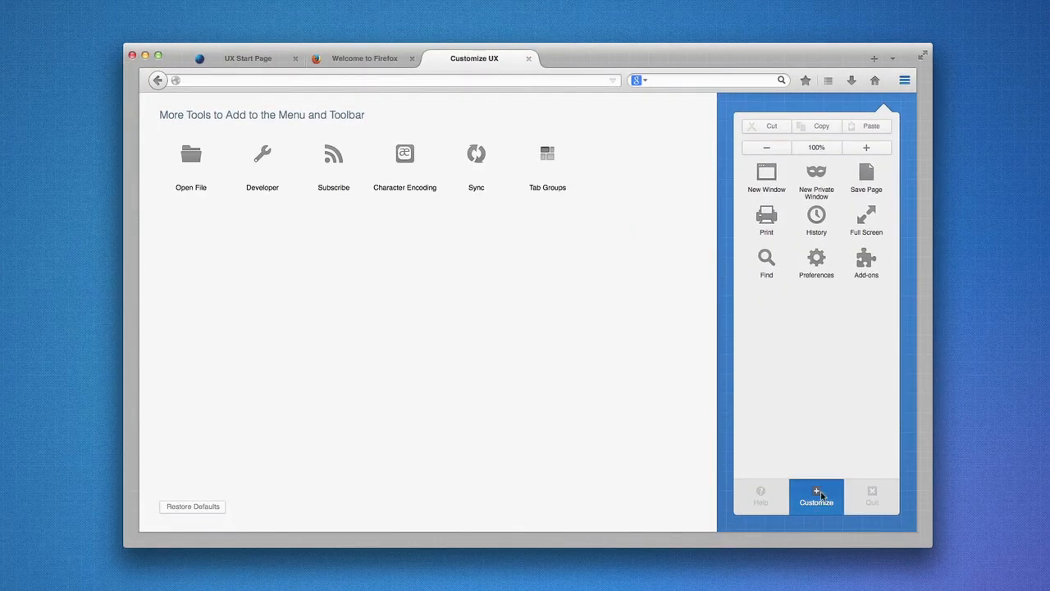
pyautogui.click(816, 495)
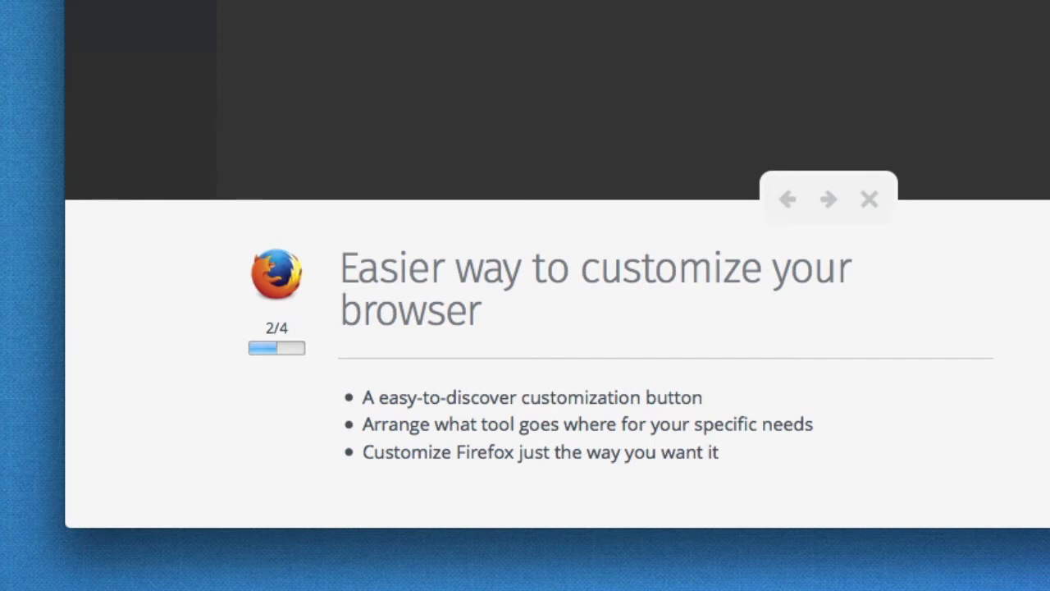
pyautogui.moveTo(911, 272)
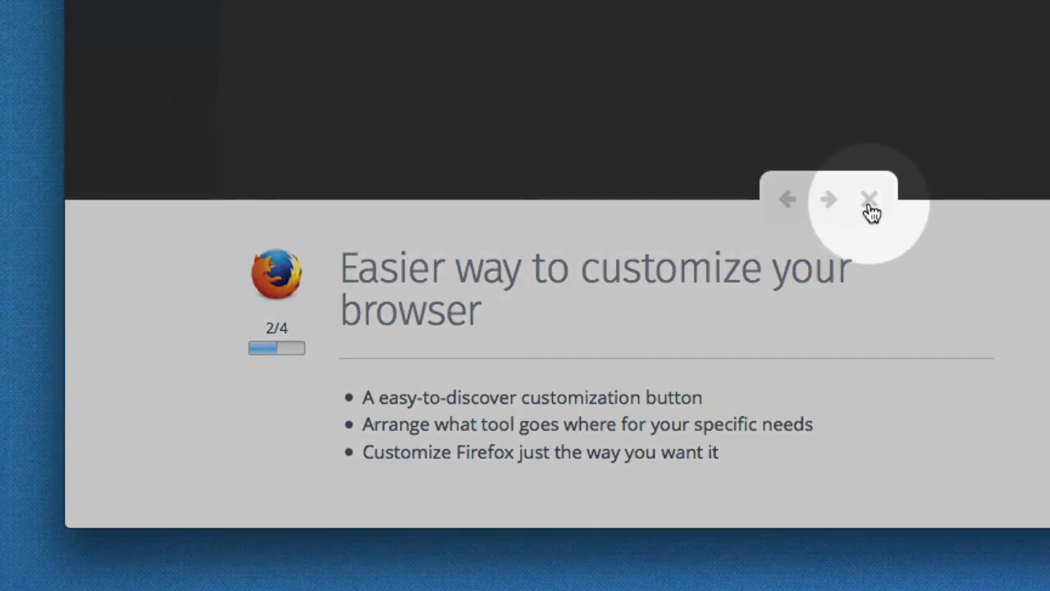
pyautogui.click(870, 200)
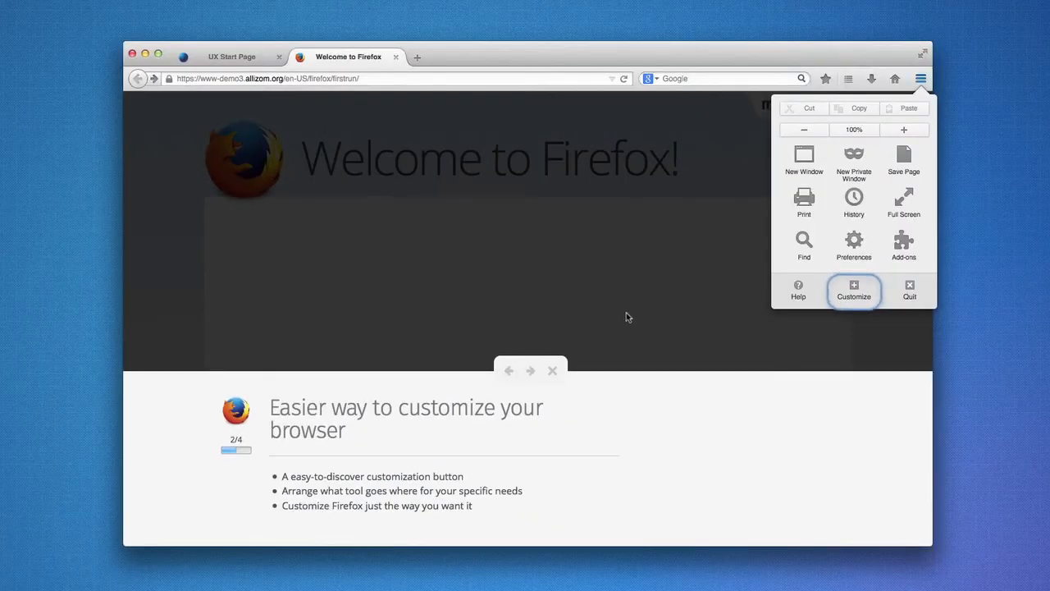
pyautogui.moveTo(842, 425)
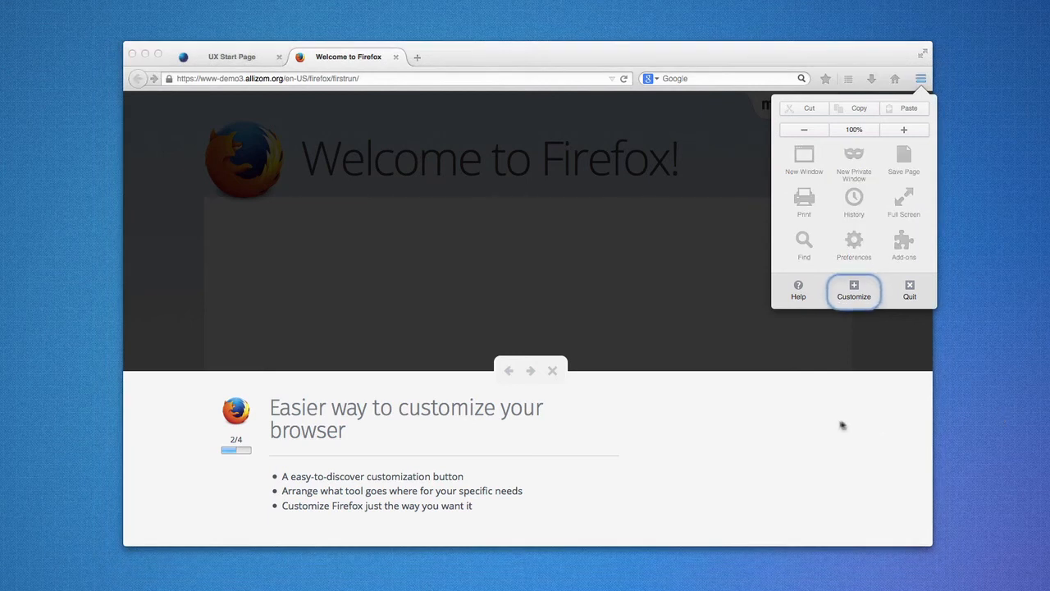
pyautogui.moveTo(548, 394)
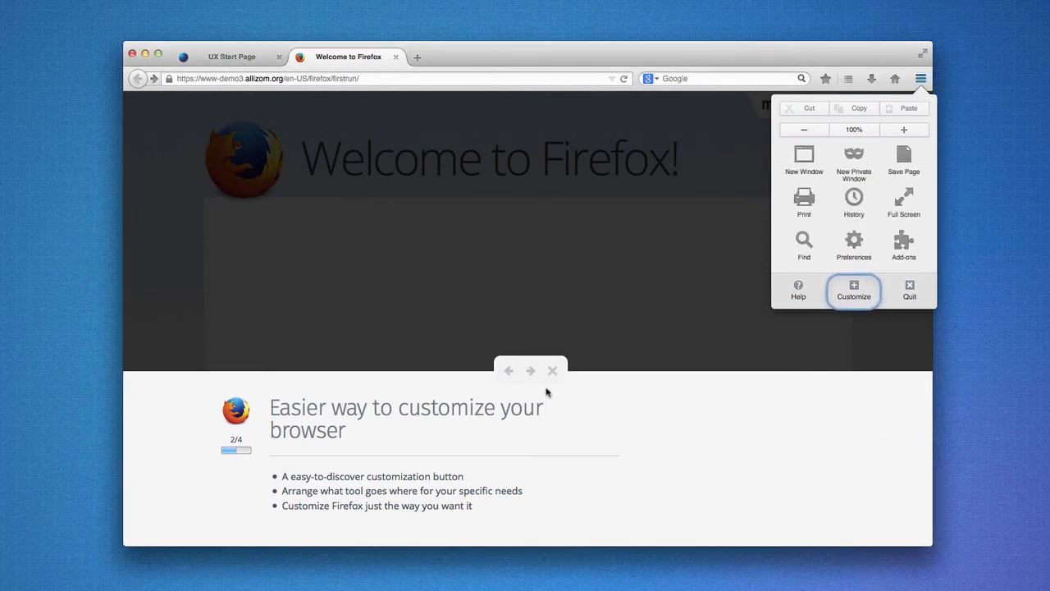
# - Move the tour on to step 3 of 4, Better Bookmarking
pyautogui.click(532, 371)
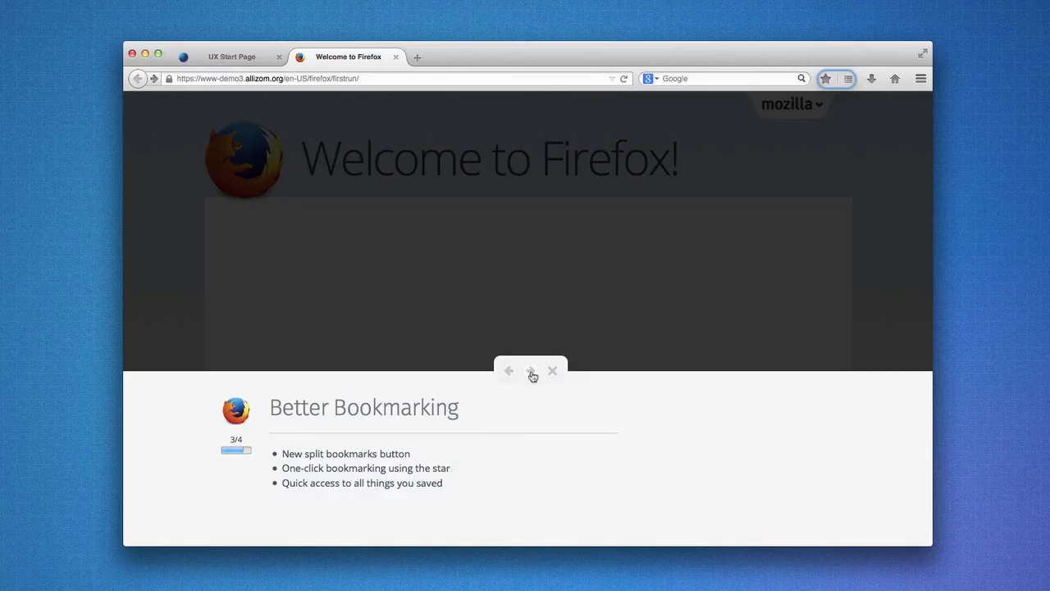
# - Reach step 4 of 4, Beautiful browsing starts now, and dismiss the tour card
pyautogui.click(532, 371)
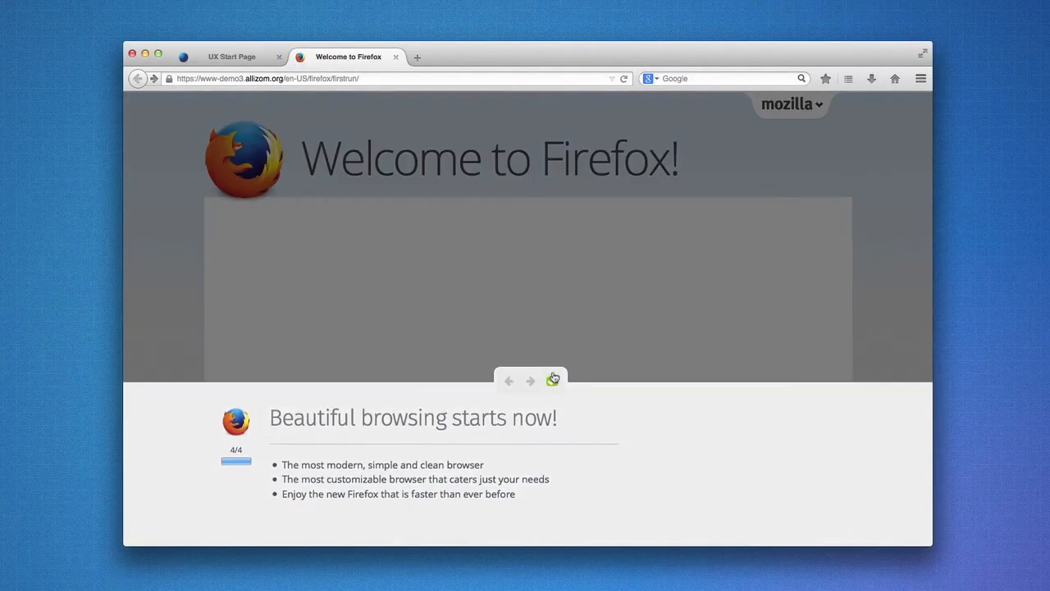
pyautogui.click(553, 378)
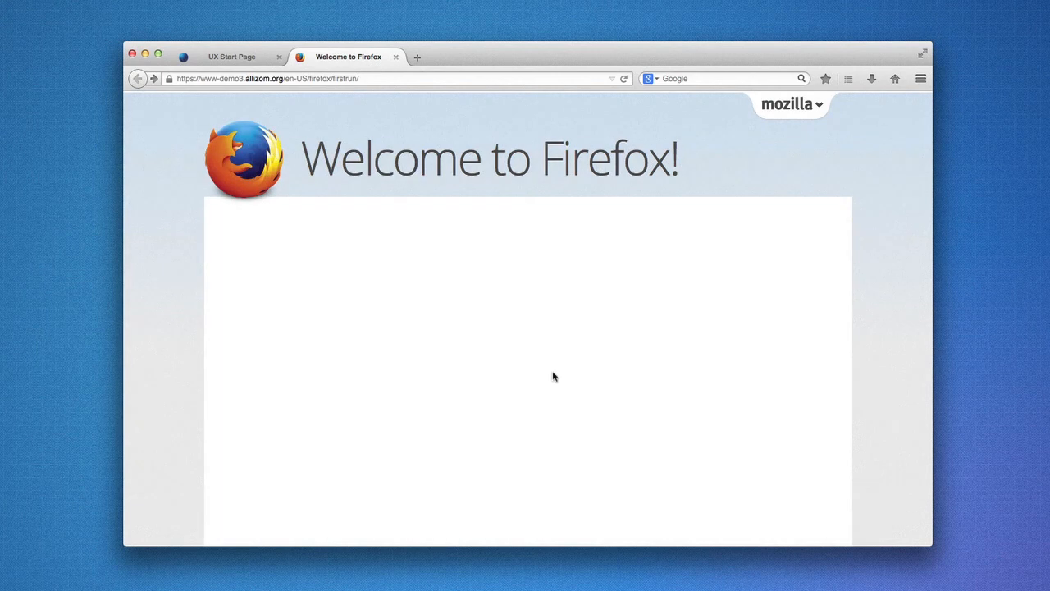